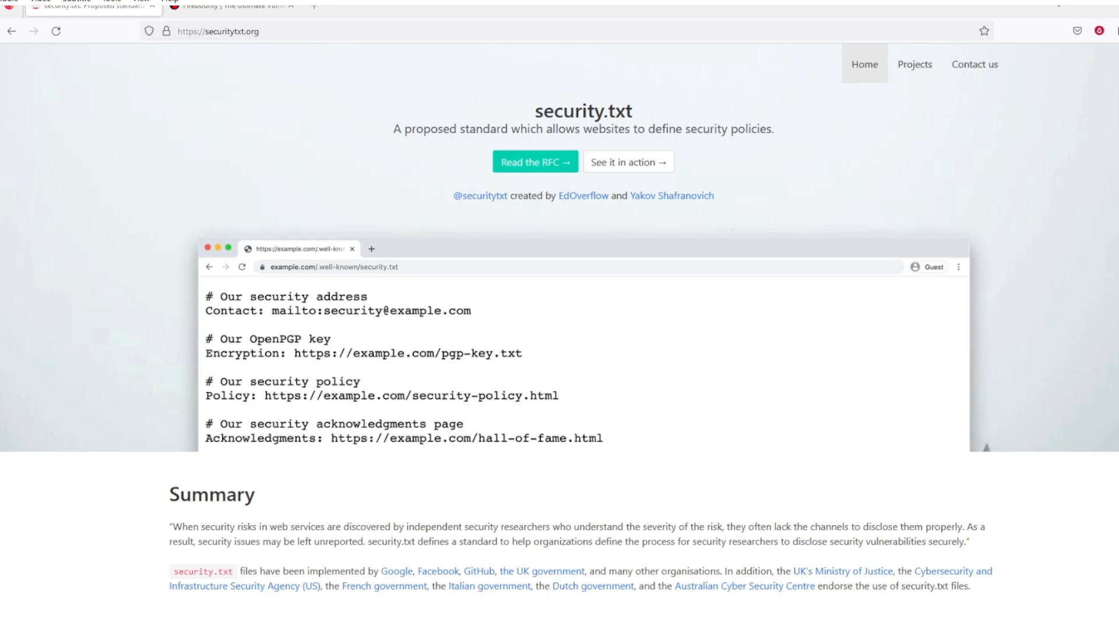
{"action": "mouse_move", "coordinate": [119, 115]}
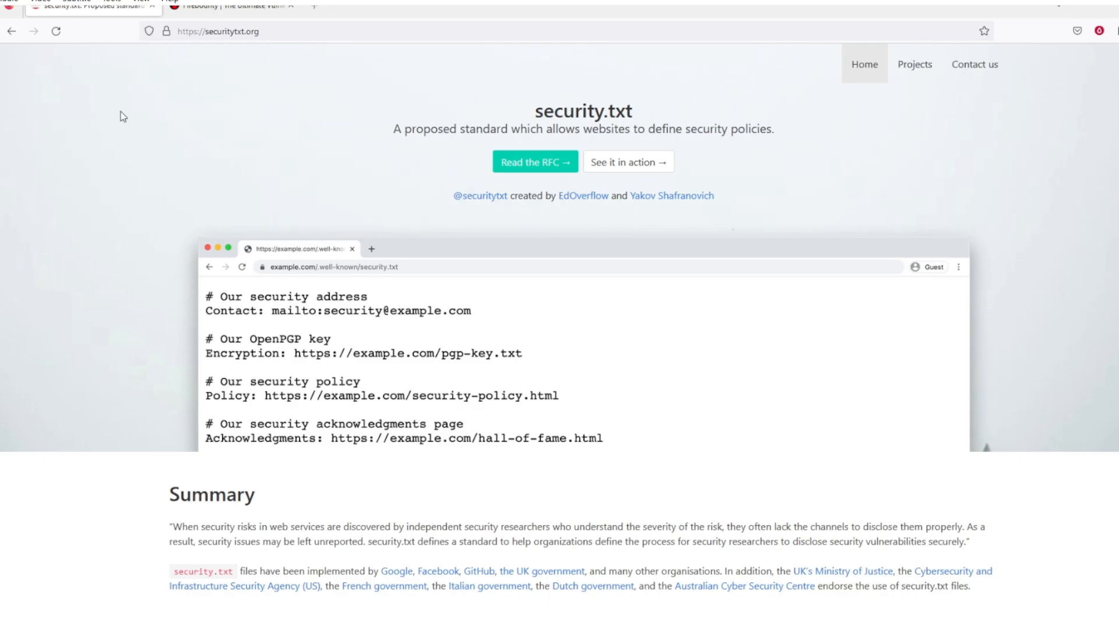
Scroll down to the Step 1 generator form and back up to the security.txt example
{"action": "scroll", "scroll_direction": "down", "scroll_amount": 3}
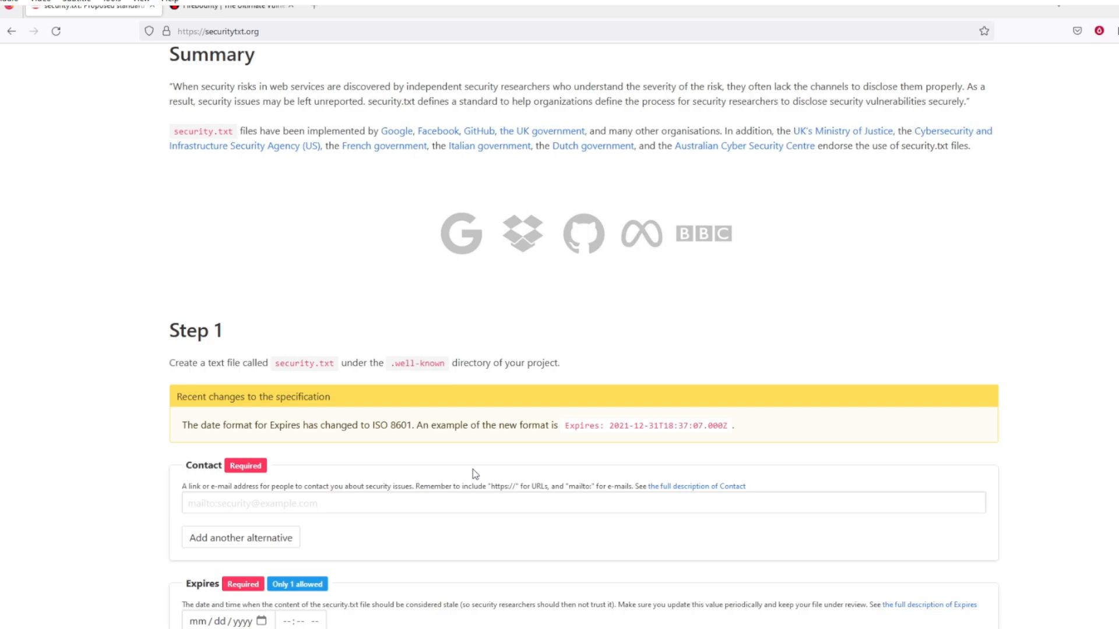
{"action": "scroll", "scroll_direction": "up", "scroll_amount": 3}
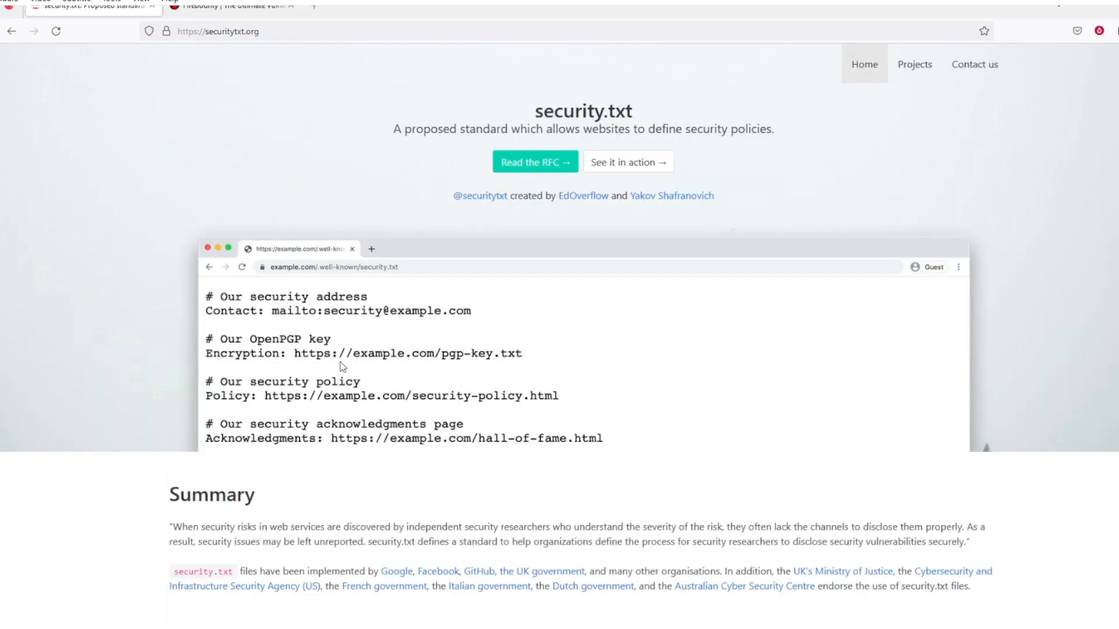
{"action": "mouse_move", "coordinate": [295, 396]}
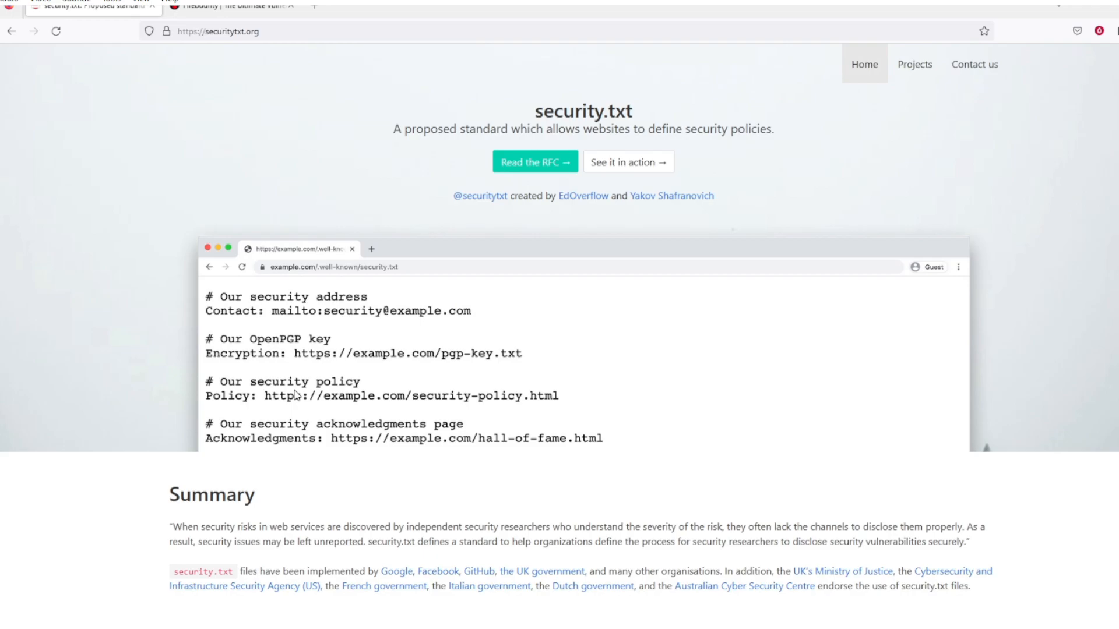
{"action": "mouse_move", "coordinate": [365, 170]}
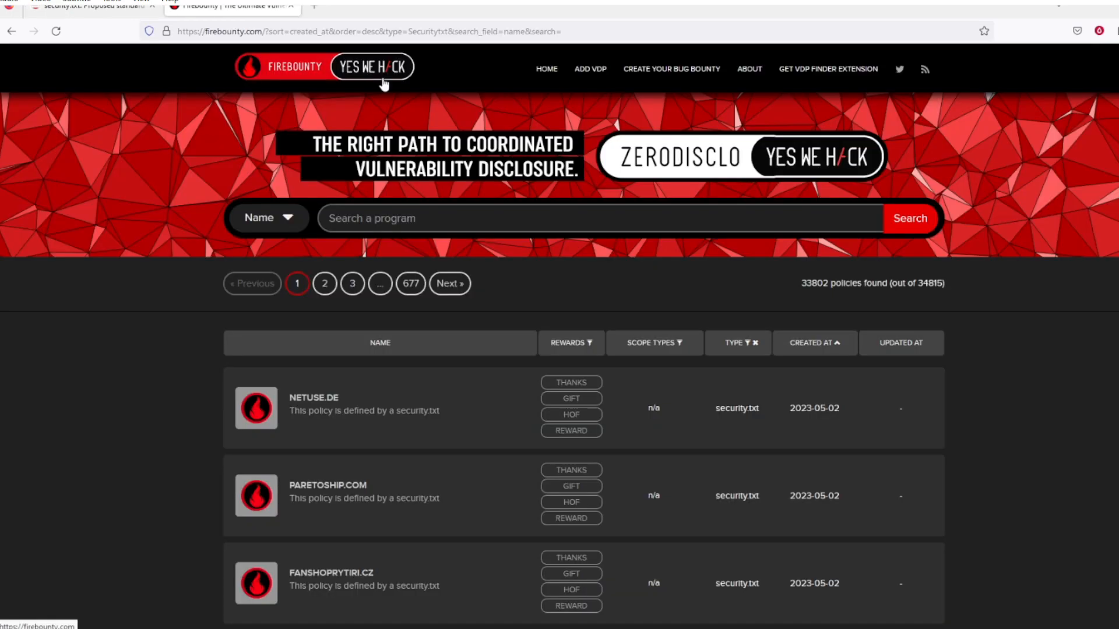
Filter Firebounty's full policy list by Type, choosing Bug bounty from the options
{"action": "scroll", "scroll_direction": "down", "scroll_amount": 3}
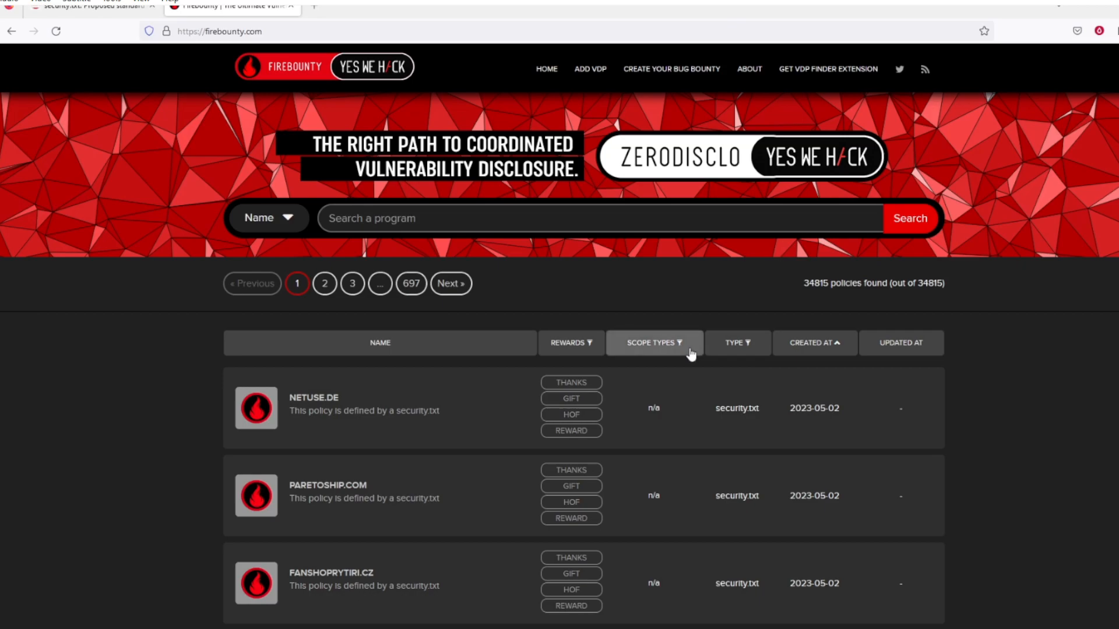
{"action": "left_click", "coordinate": [738, 342]}
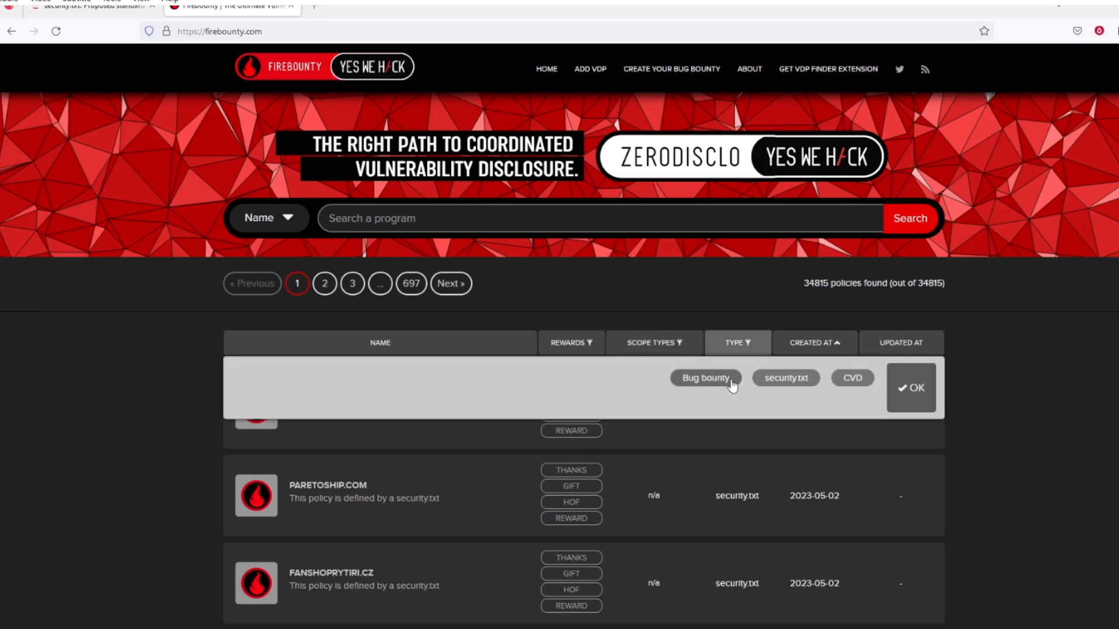
{"action": "left_click", "coordinate": [785, 378]}
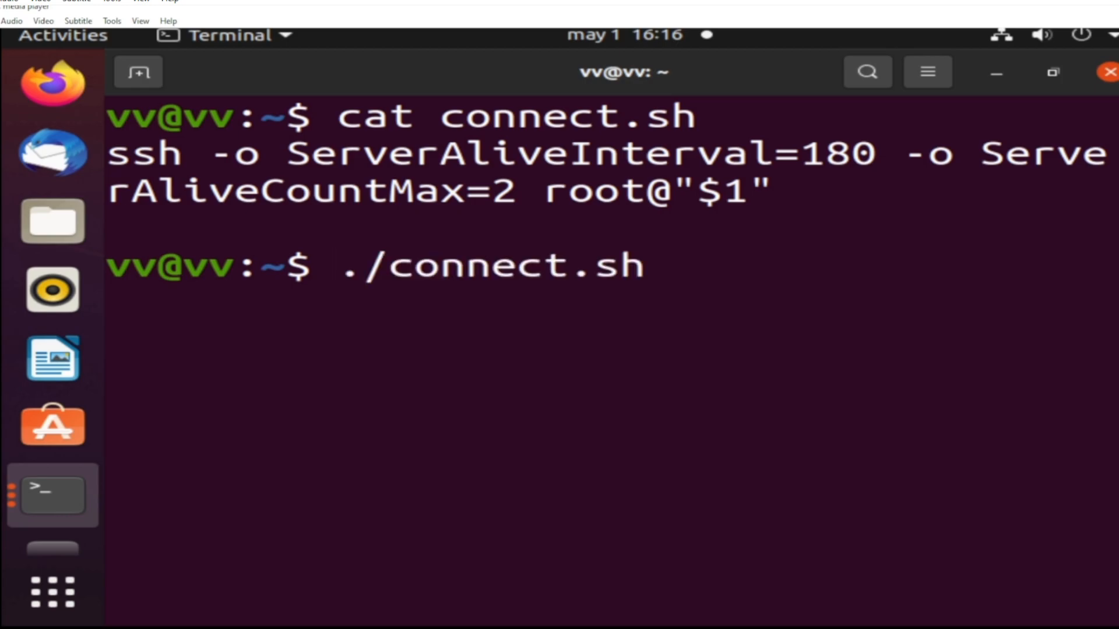
Run ./connect.sh against server 142.93.239.174 to open the remote session
{"action": "type", "text": "142.93.239.174"}
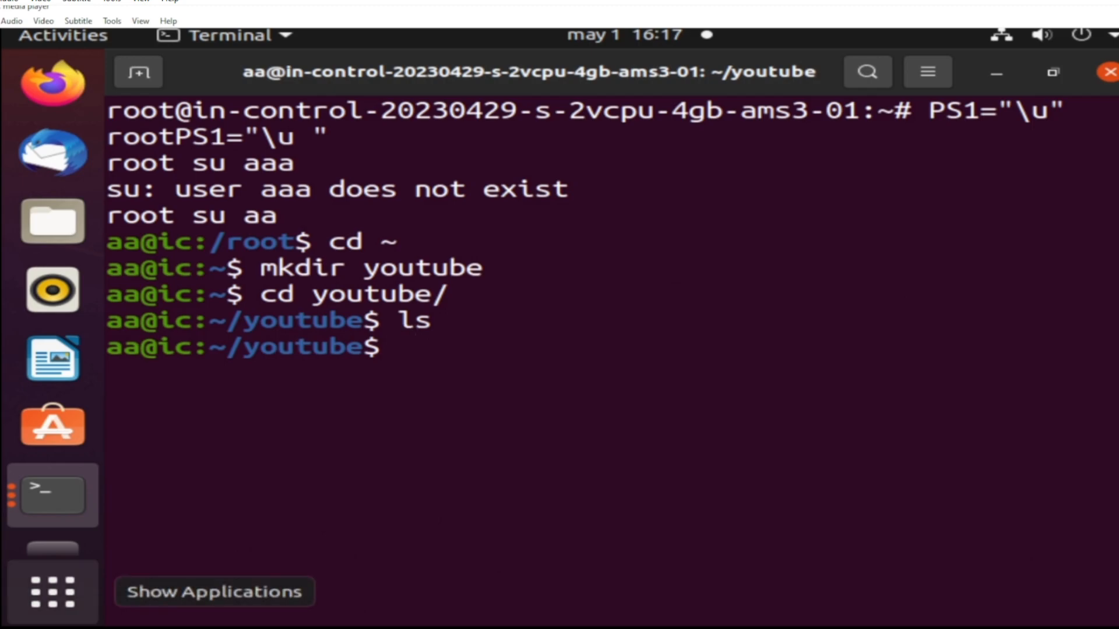
wget top-1m.csv.zip from the alexa-static S3 bucket, unzip it, and confirm the axiom fleet
{"action": "type", "text": "wget s3.amazonaws.com/alexa-static/top-1m.csv.zip"}
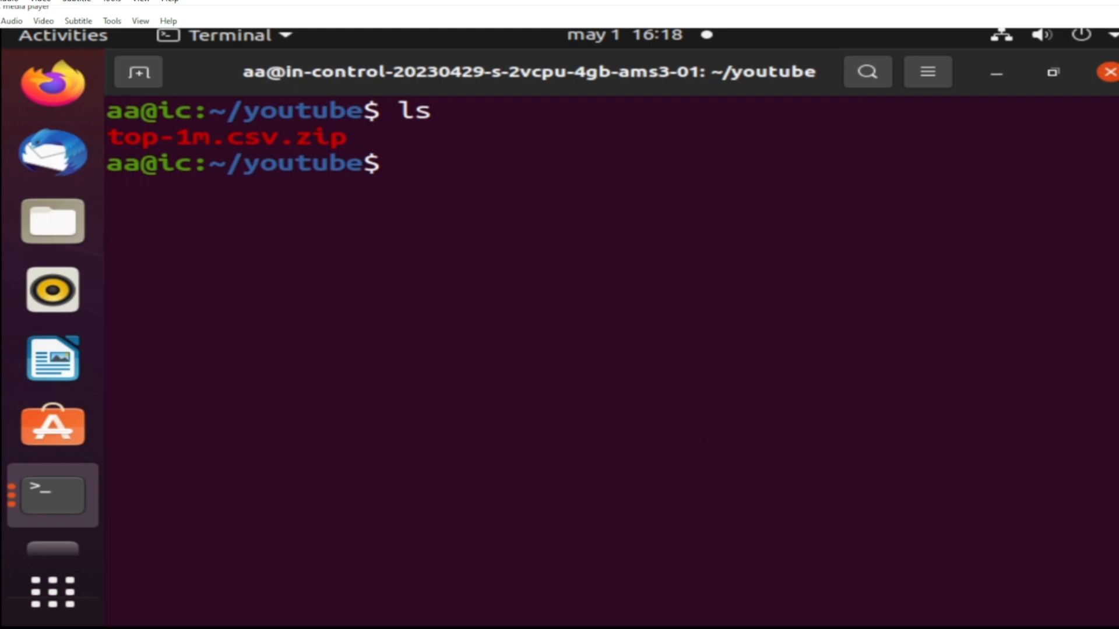
{"action": "type", "text": "unzip top-1m.csv.zip"}
{"action": "type", "text": "wc *"}
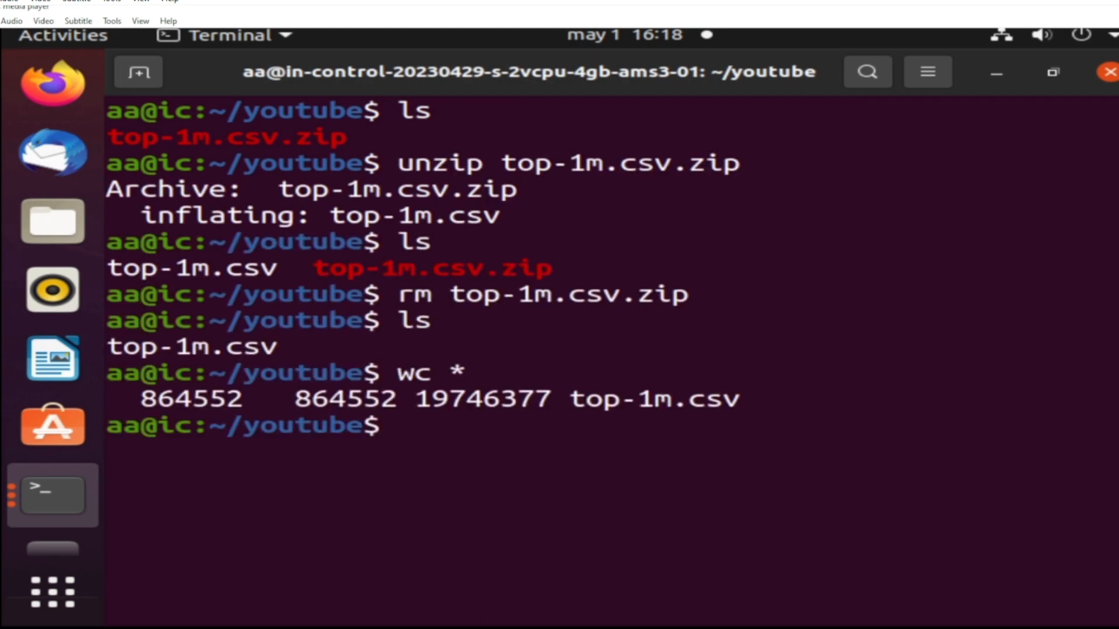
{"action": "type", "text": "axiom-fleet y"}
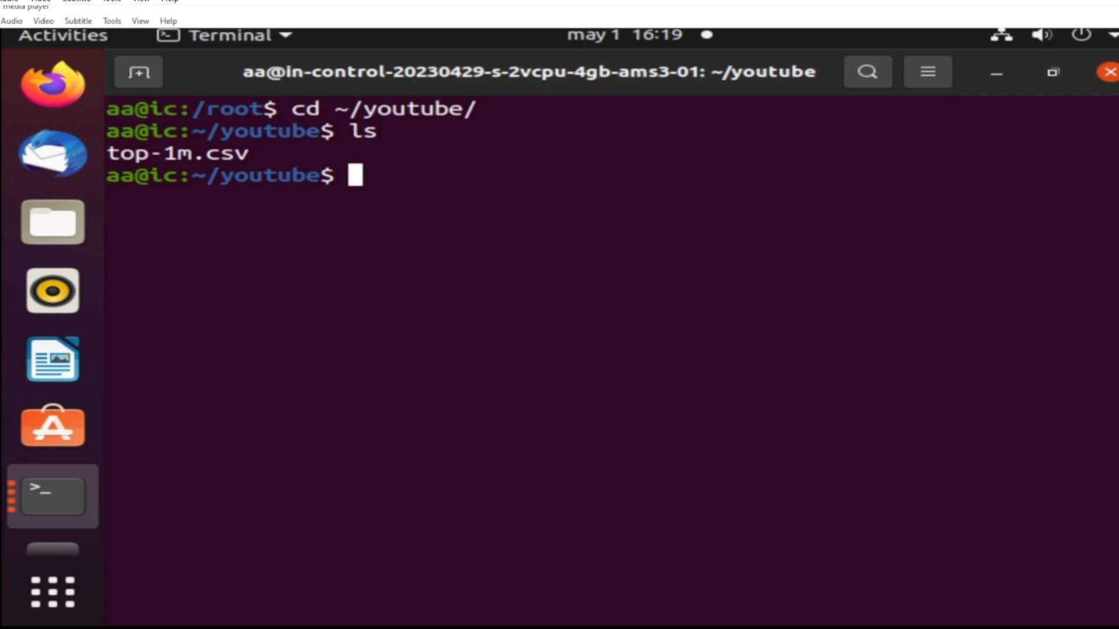
List the folder and preview the top-ranked rows with head top-1m.csv
{"action": "type", "text": "axiom"}
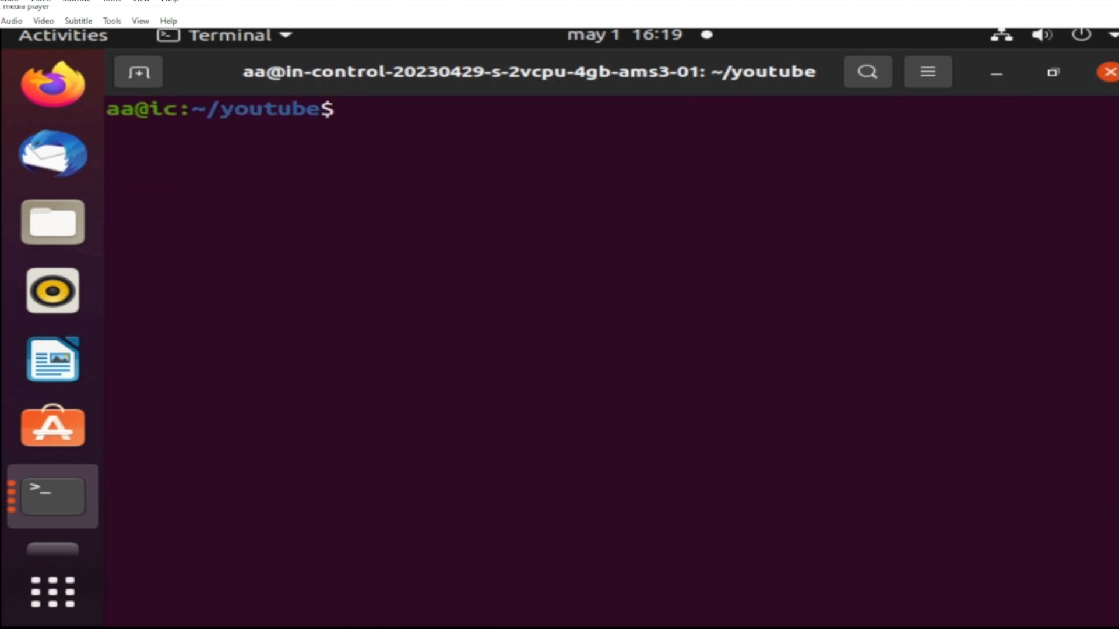
{"action": "type", "text": "ls"}
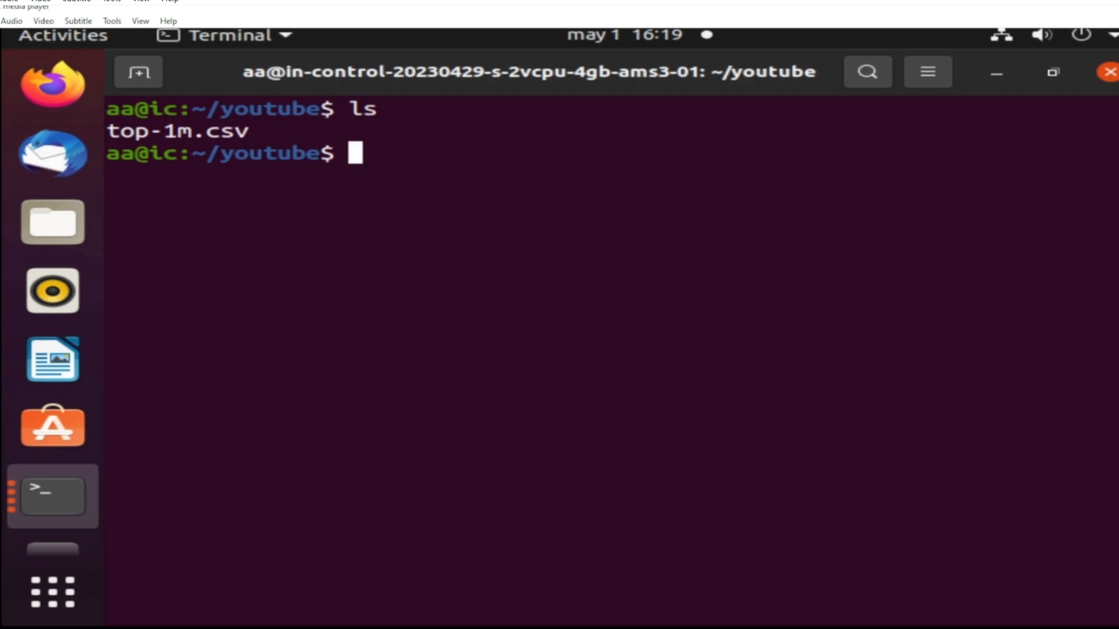
{"action": "type", "text": "head top-1m.csv"}
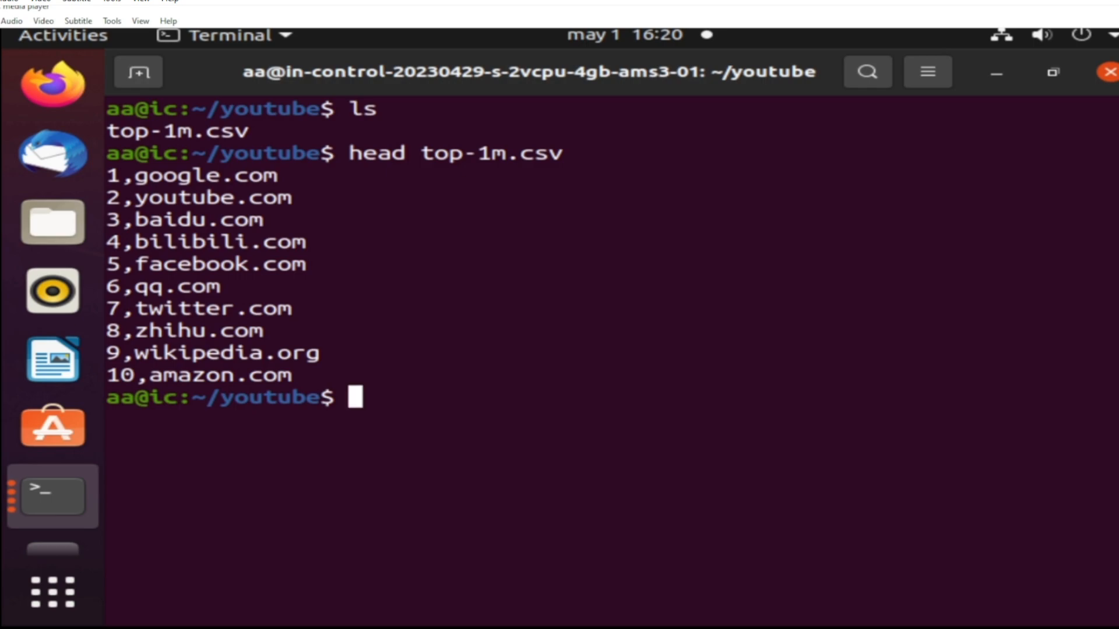
Cut the second column of top-1m.csv and tee it into top-1m.domains
{"action": "type", "text": "cat top-1m.csv"}
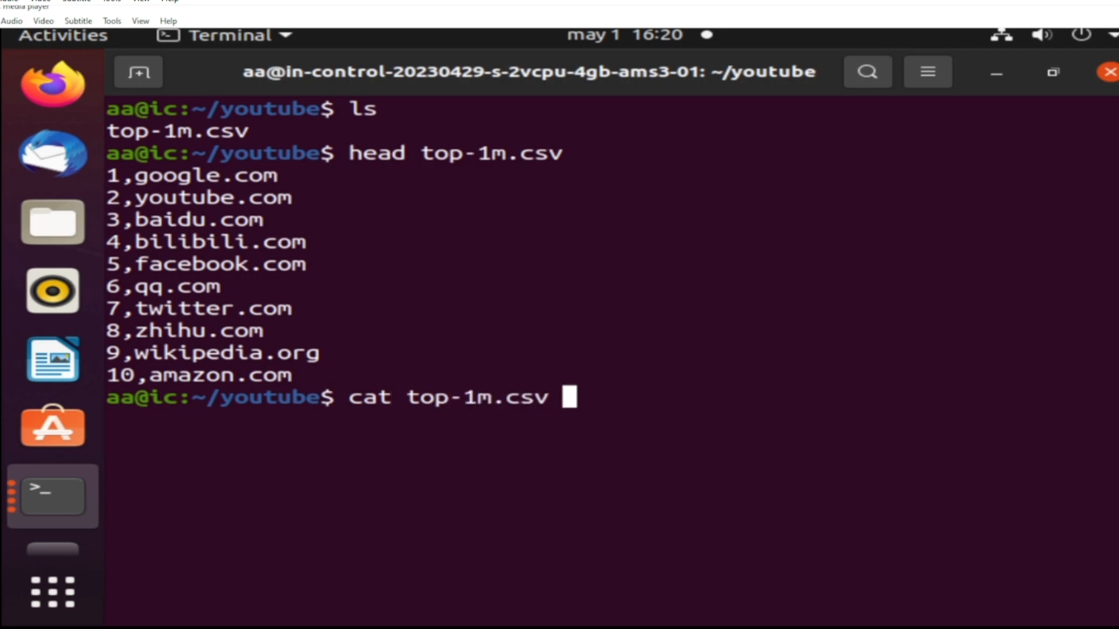
{"action": "type", "text": "| cut -d"}
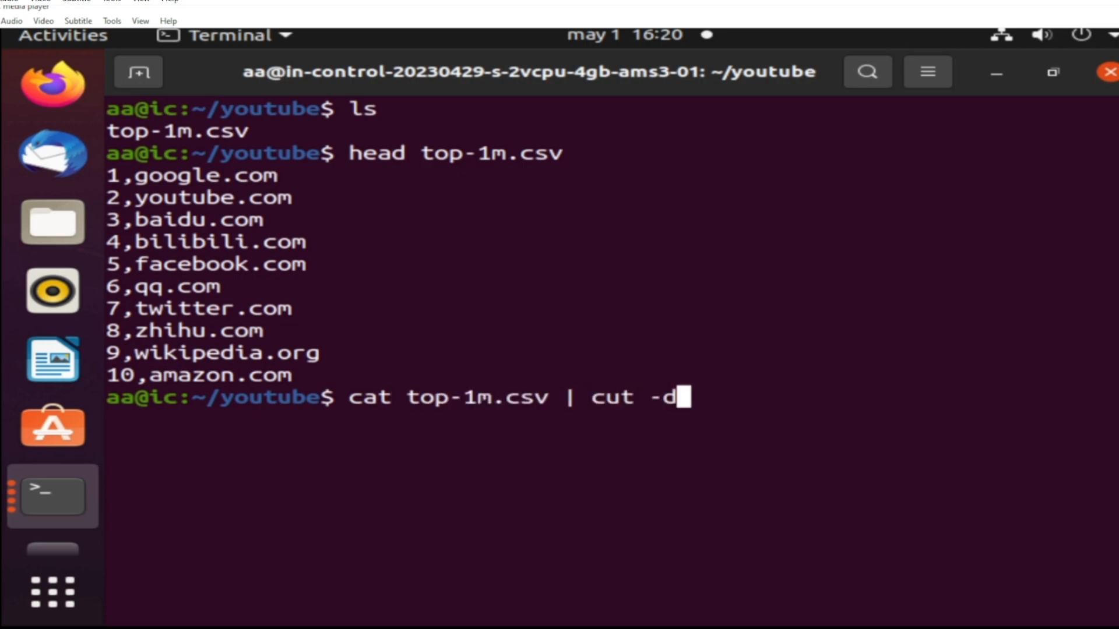
{"action": "type", "text": ":"}
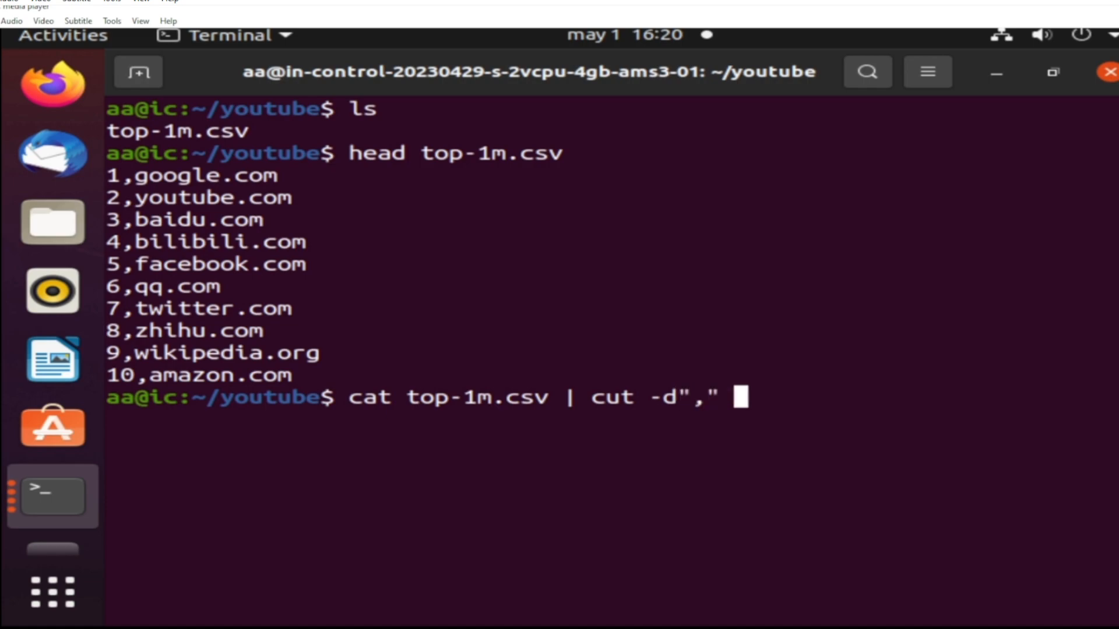
{"action": "type", "text": "-f2"}
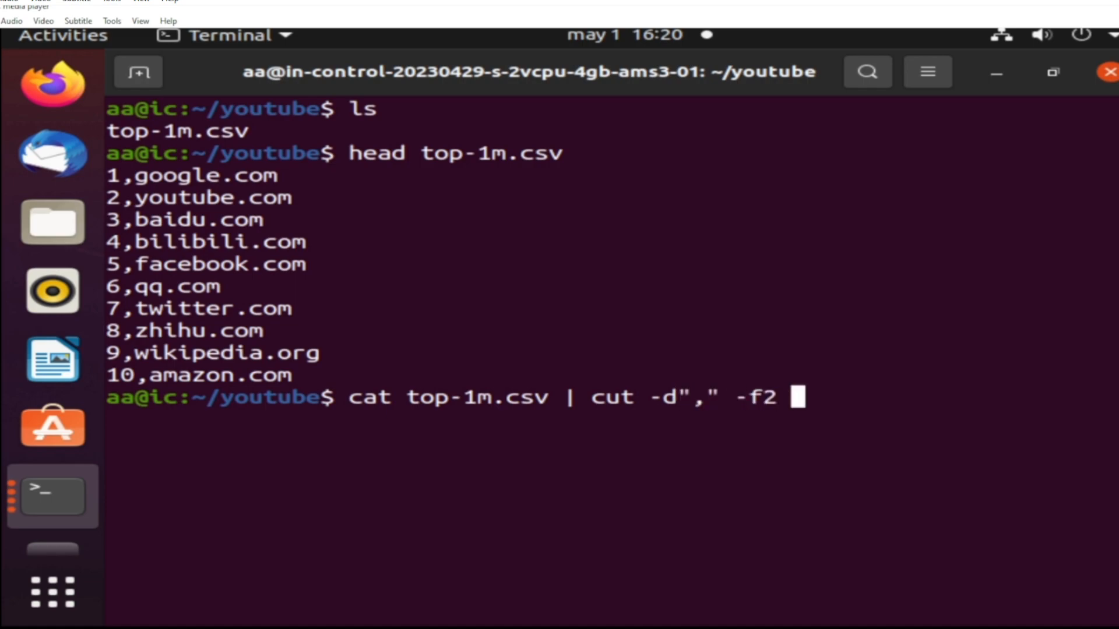
{"action": "type", "text": "| tee top-1m.domai"}
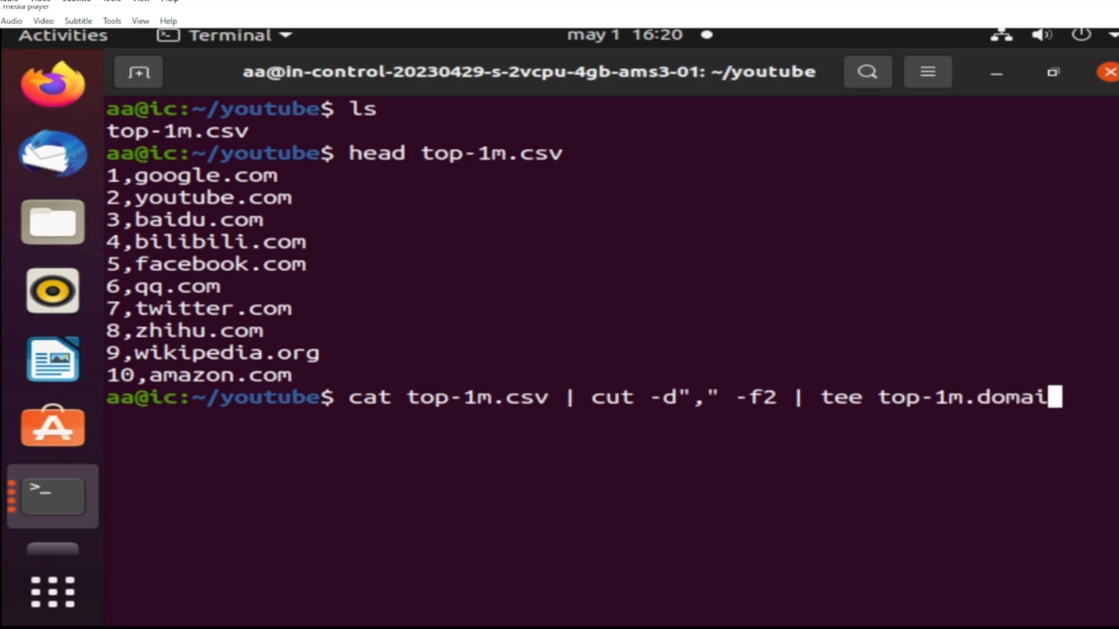
{"action": "type", "text": "ns"}
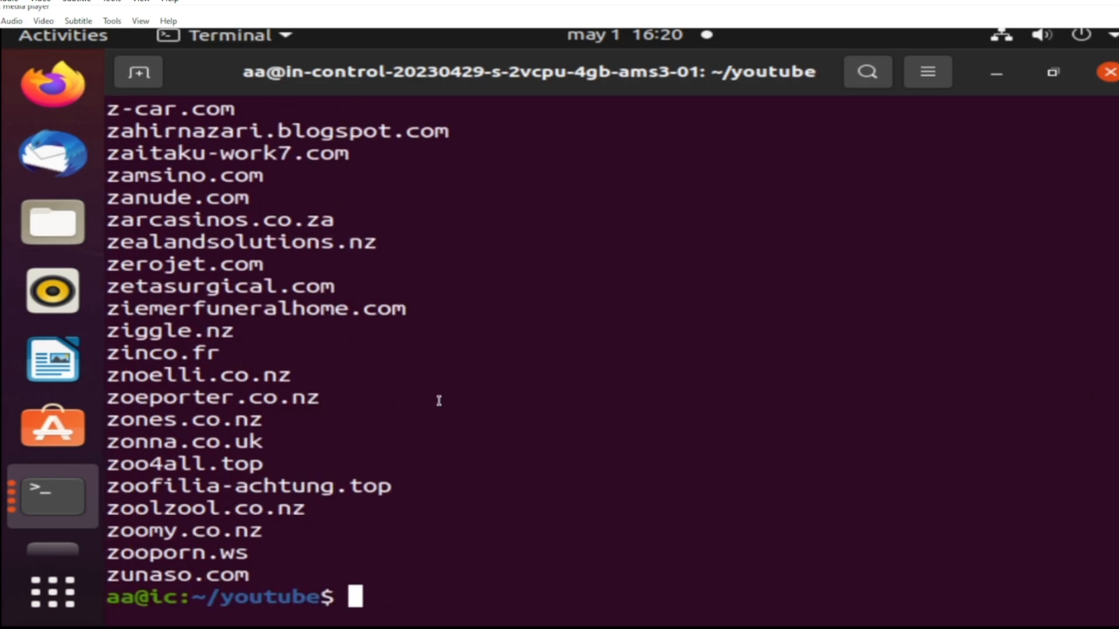
Count lines with wc *, then launch axiom-scan nuclei on top-1m.domains with templates/ and an output file
{"action": "type", "text": "wc *"}
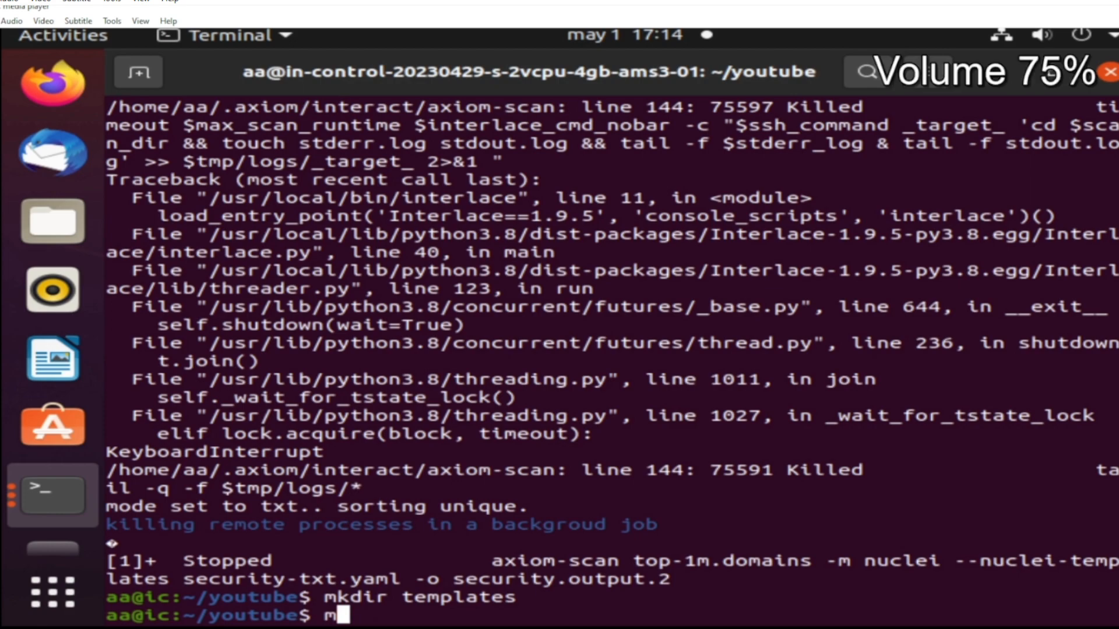
{"action": "type", "text": "v security-txt.yaml templates"}
{"action": "type", "text": "axiom-scan top-1m.domains -m nuclei --nuclei-templates templates"}
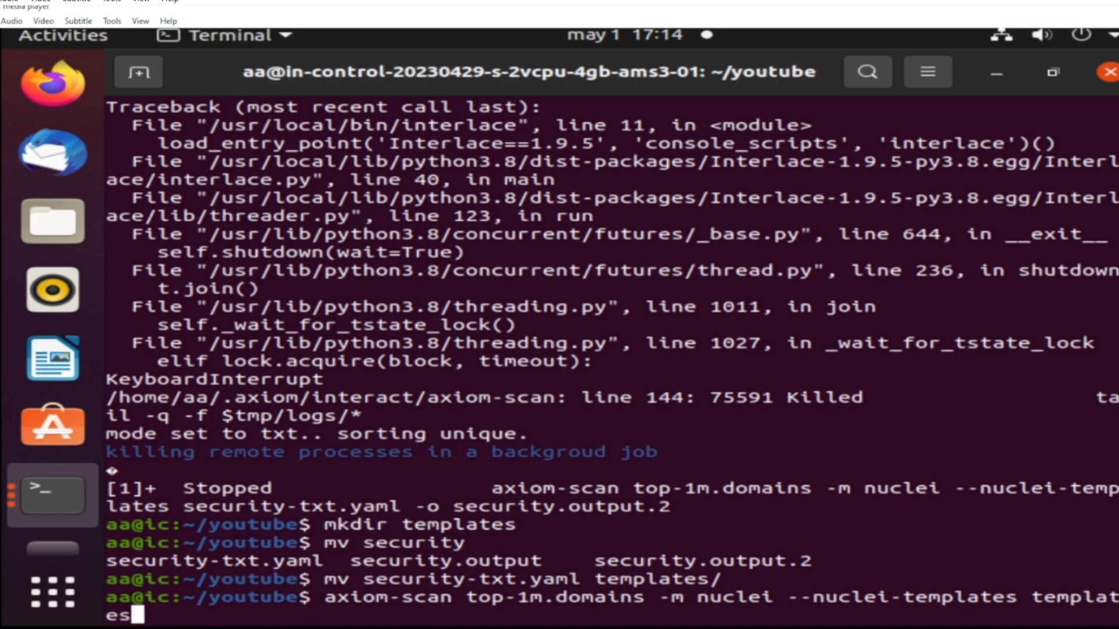
{"action": "type", "text": "/"}
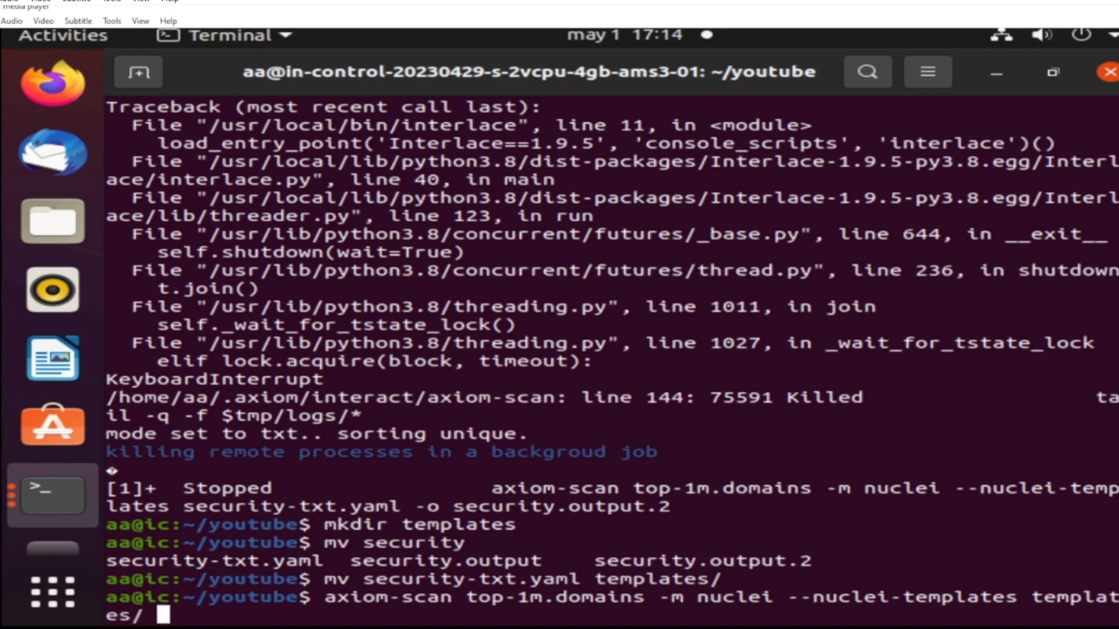
{"action": "type", "text": "-o r"}
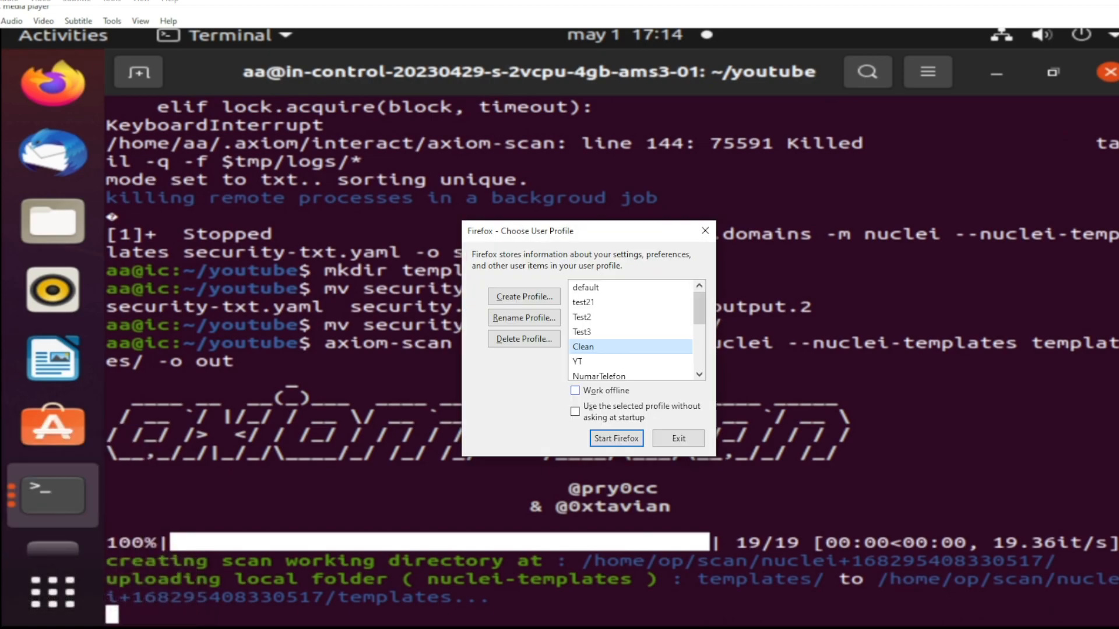
Start Firefox, search for security.txt yaml nuclei, and open the GitHub nuclei-templates result
{"action": "left_click", "coordinate": [616, 438]}
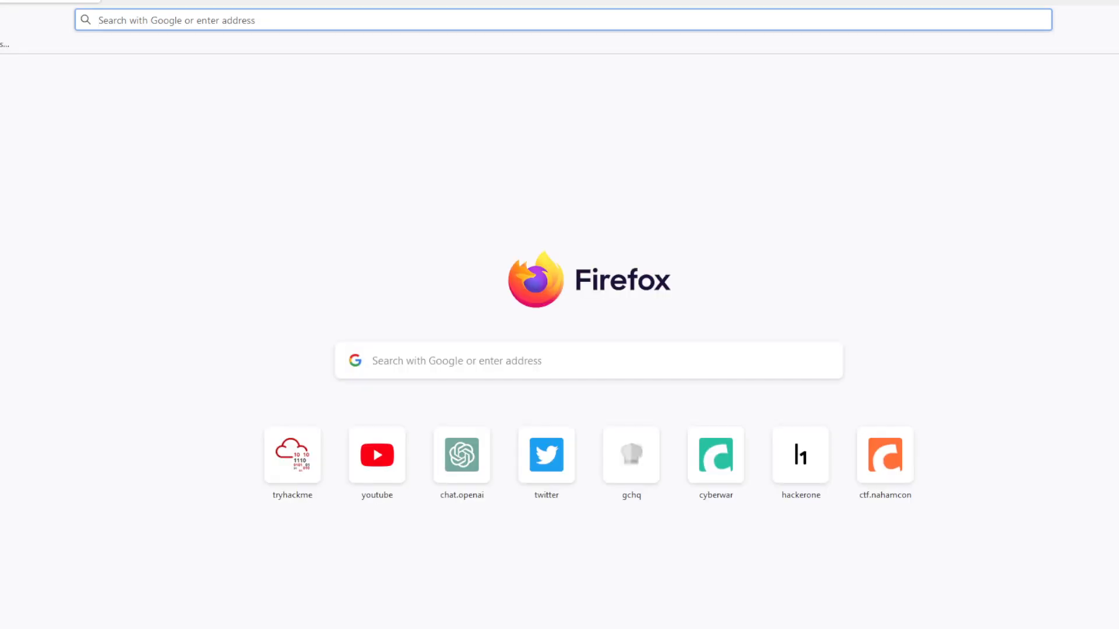
{"action": "type", "text": "security.txt+yaml+nuclei"}
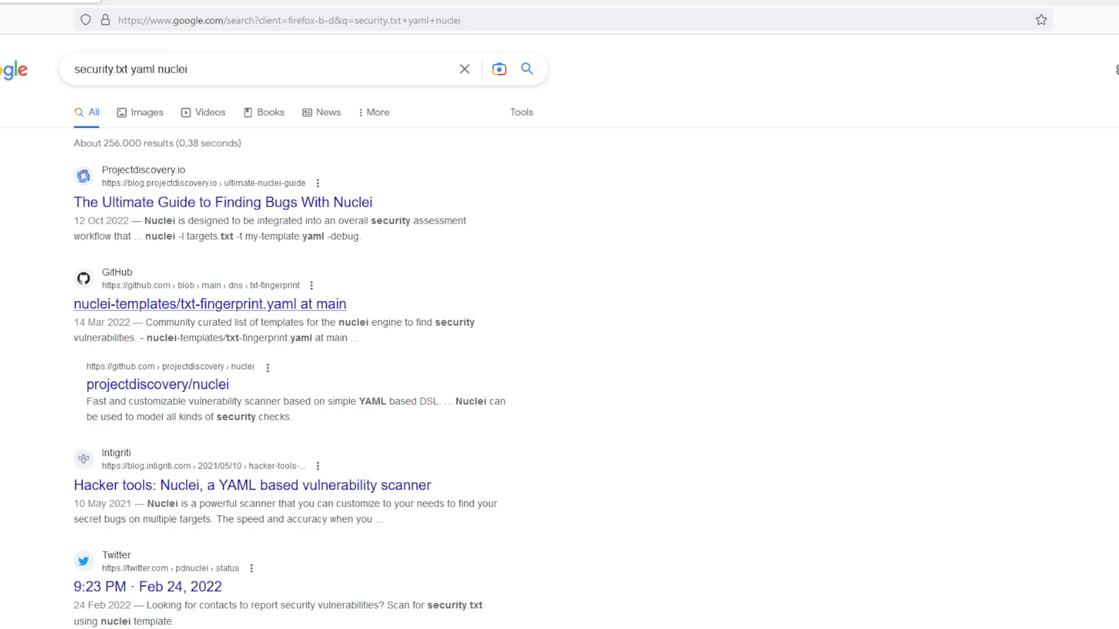
{"action": "left_click", "coordinate": [210, 303]}
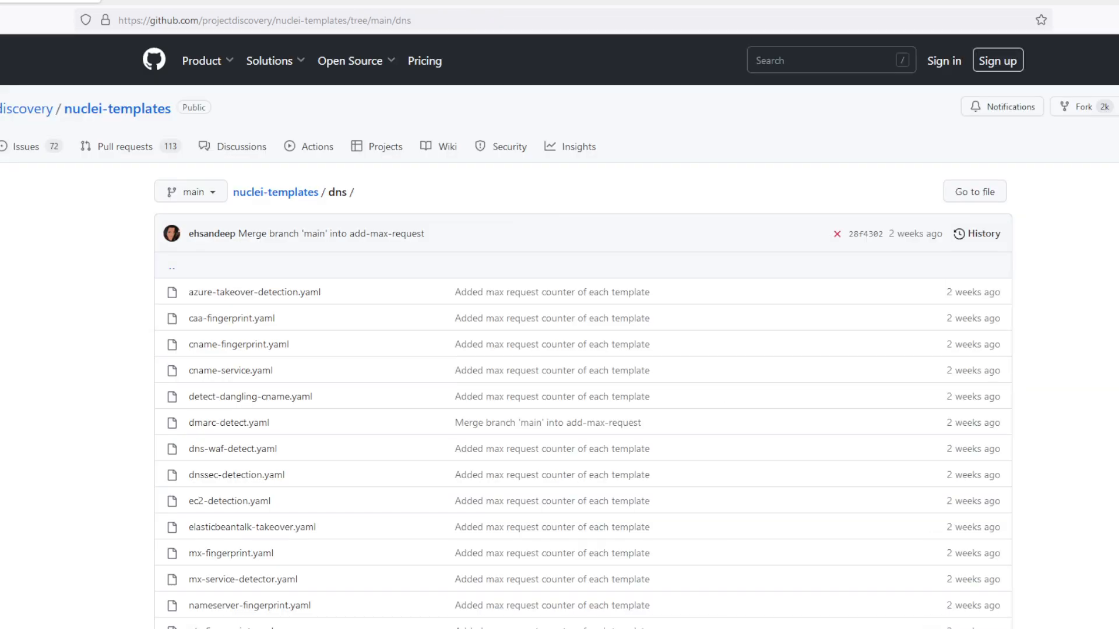
Browse the repository's dns and network template folders looking for a security.txt template
{"action": "scroll", "scroll_direction": "down", "scroll_amount": 3}
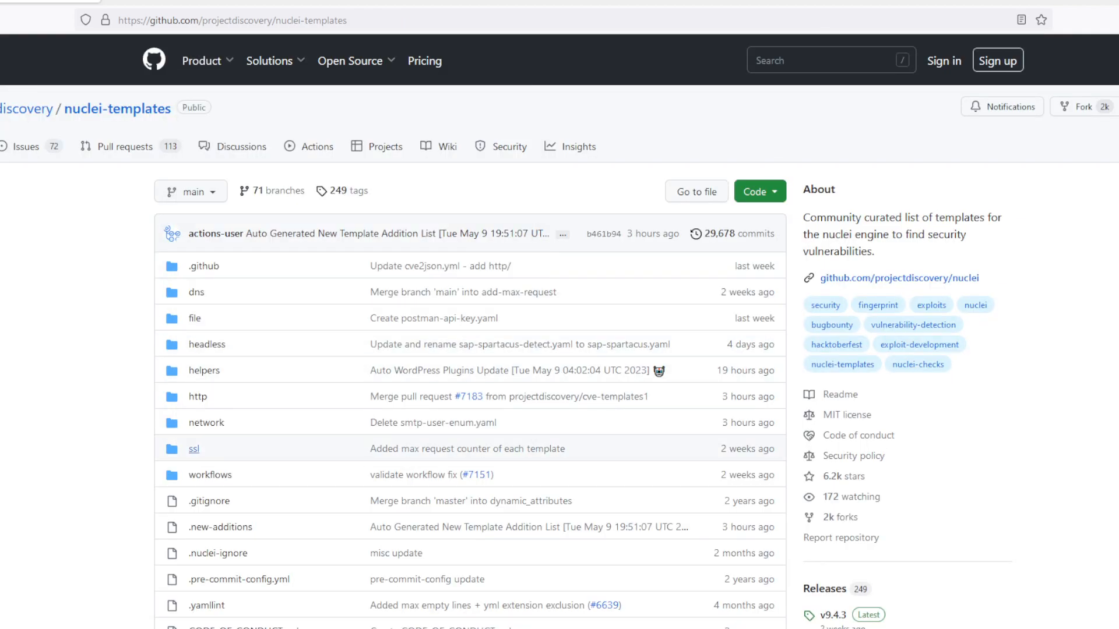
{"action": "left_click", "coordinate": [205, 423]}
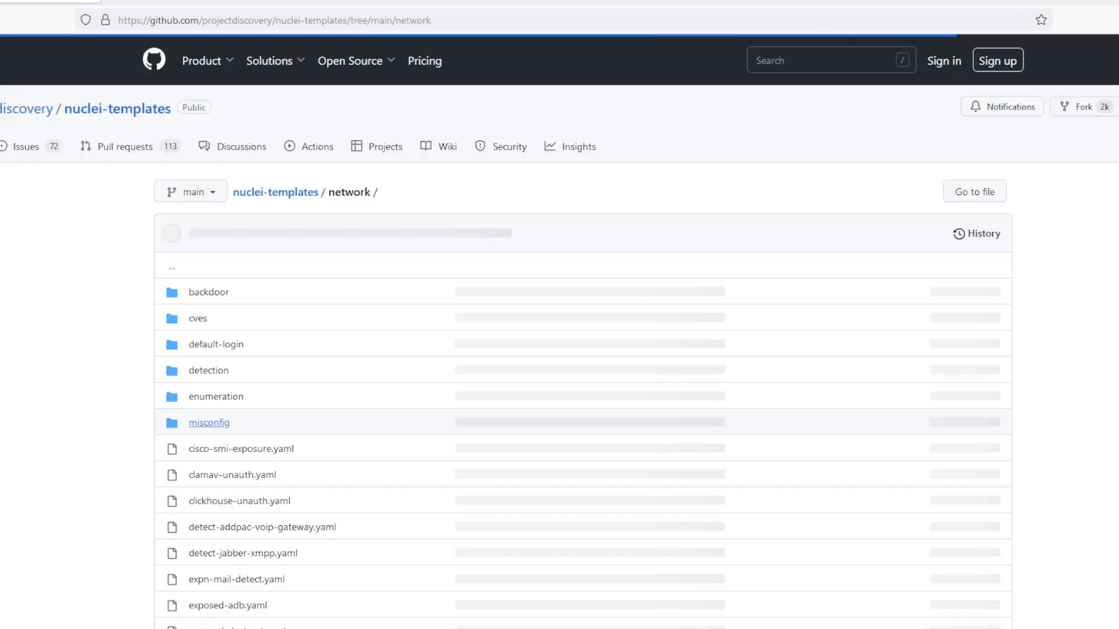
{"action": "scroll", "scroll_direction": "down", "scroll_amount": 3}
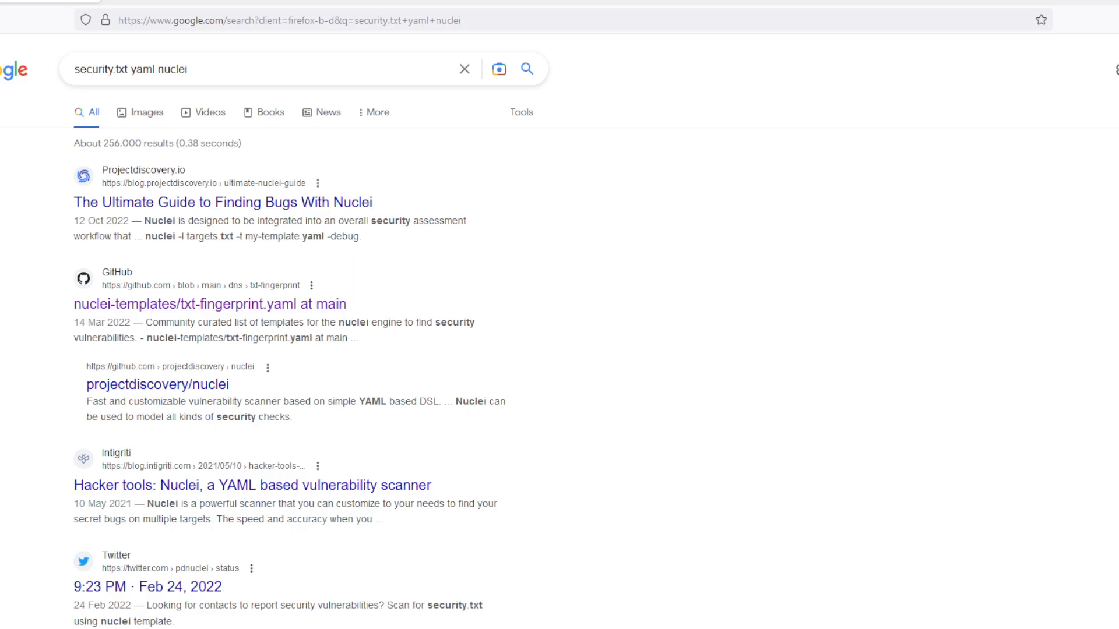
Refine the query to 'security-txt.yaml nuclei' and open the security-txt.yaml template on GitHub
{"action": "scroll", "scroll_direction": "down", "scroll_amount": 3}
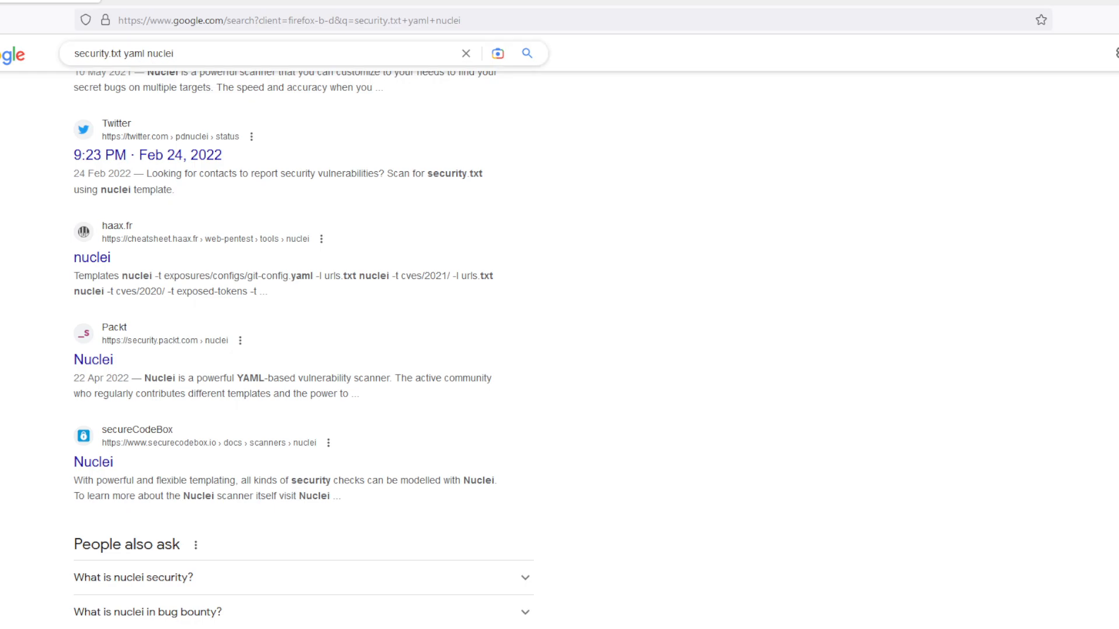
{"action": "left_click", "coordinate": [108, 53]}
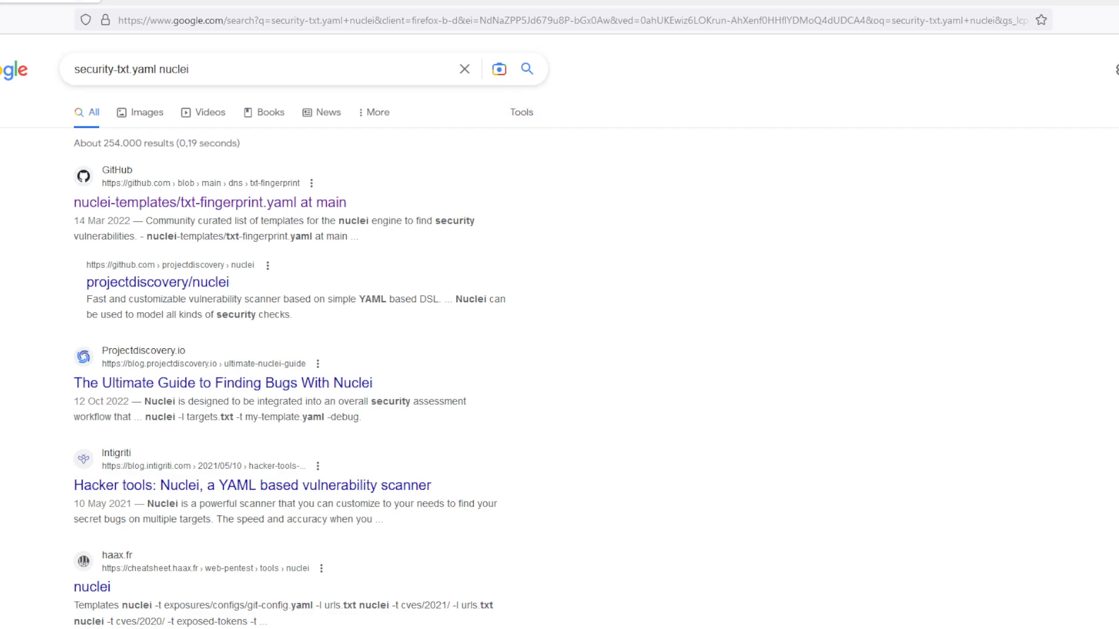
{"action": "scroll", "scroll_direction": "down", "scroll_amount": 3}
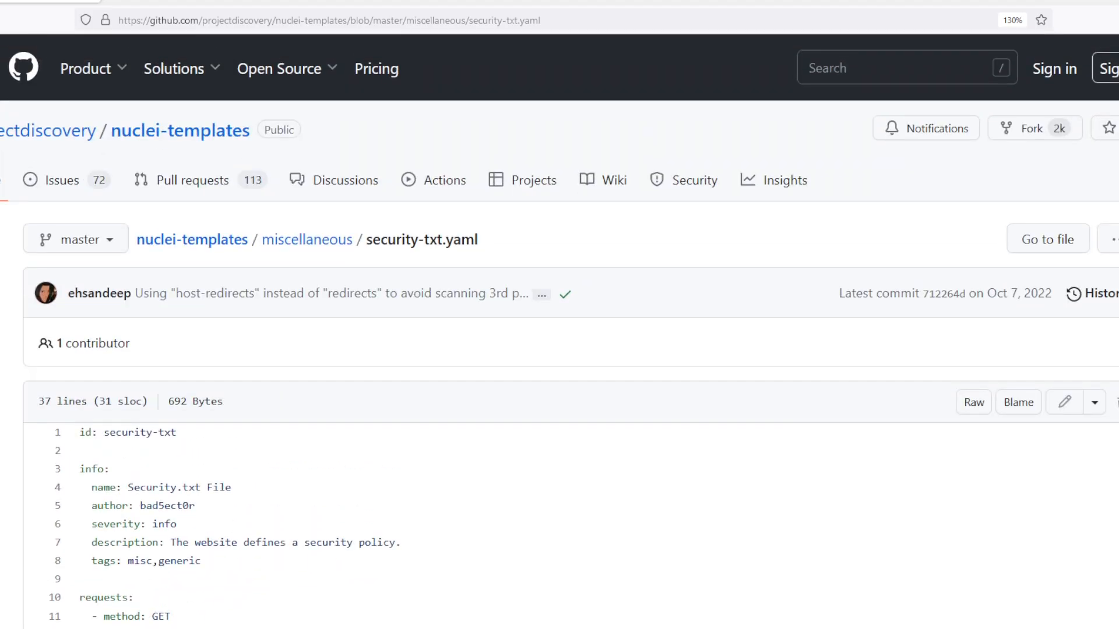
Read through security-txt.yaml and highlight the '/security.txt' request path on line 14
{"action": "scroll", "scroll_direction": "down", "scroll_amount": 3}
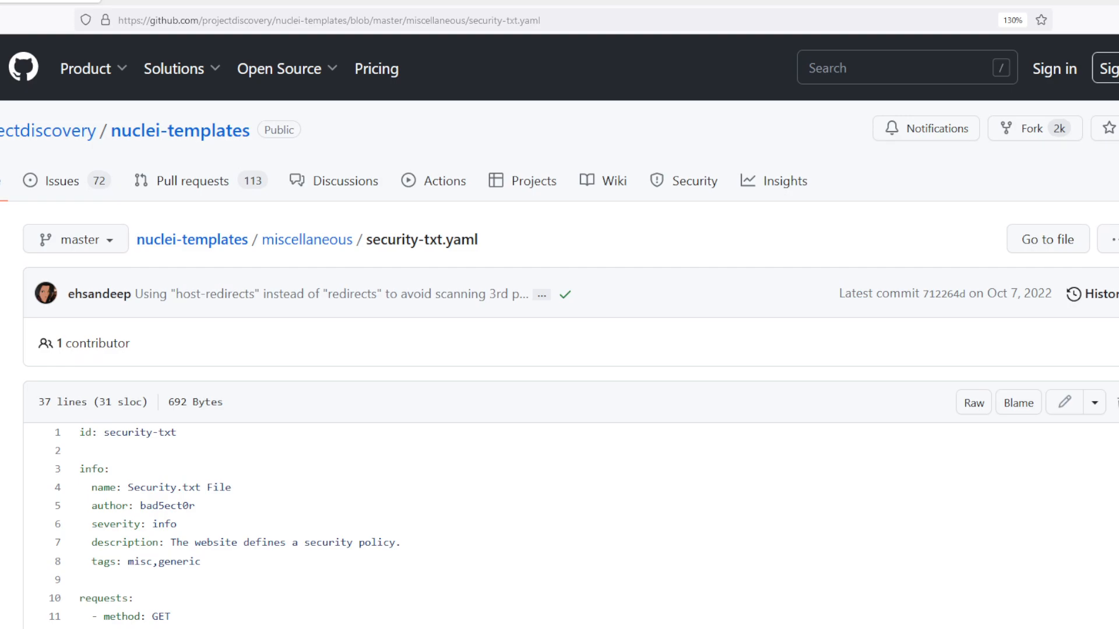
{"action": "scroll", "scroll_direction": "down", "scroll_amount": 3}
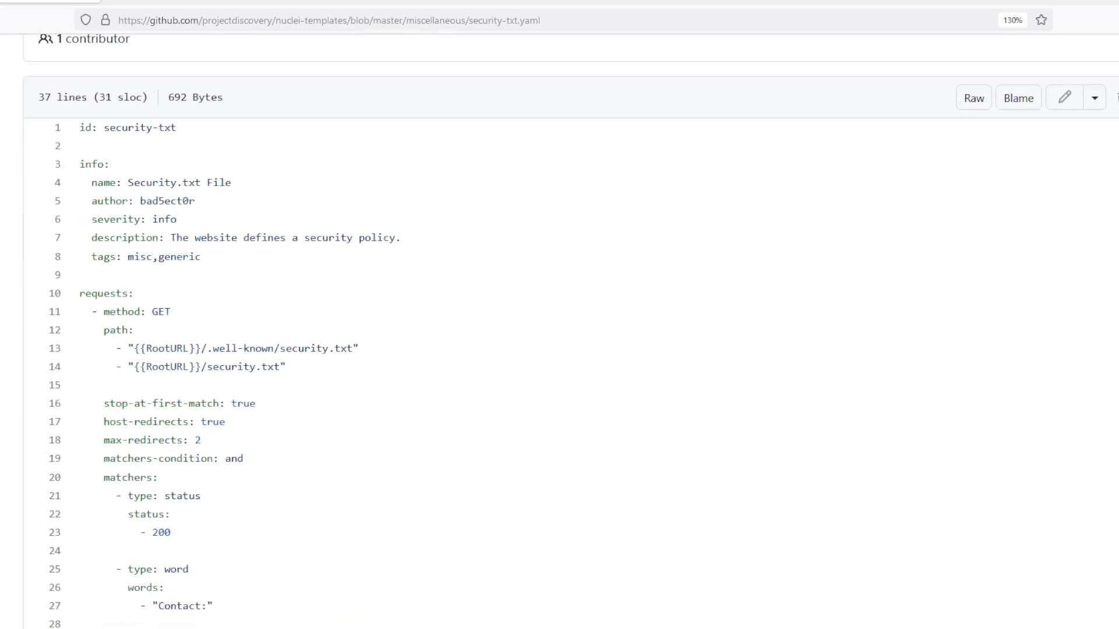
{"action": "left_click_drag", "start_coordinate": [218, 348], "coordinate": [314, 348]}
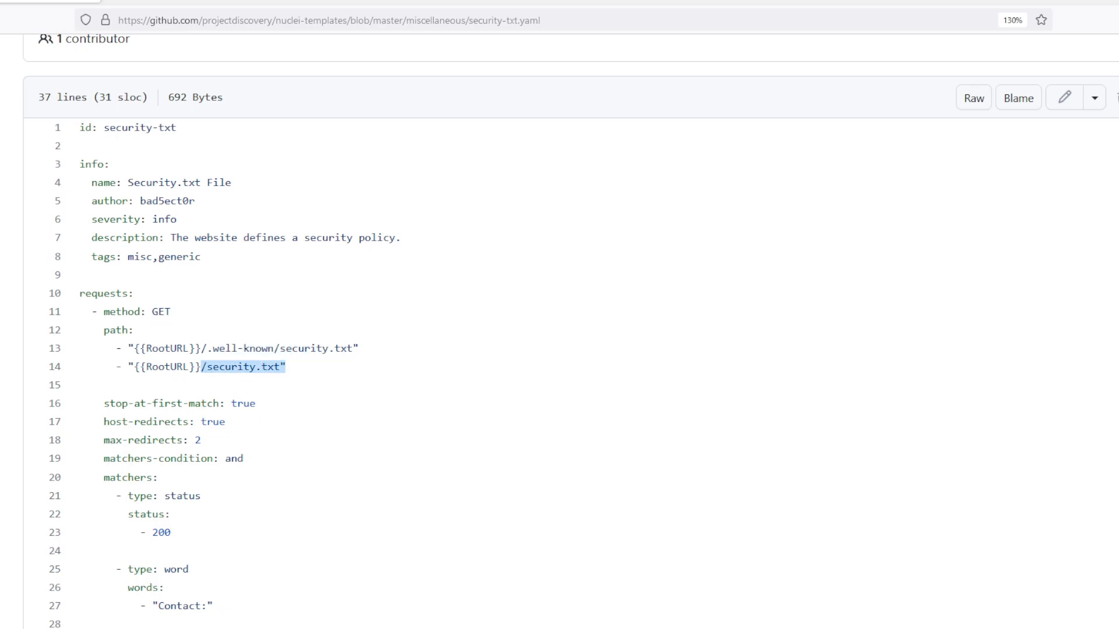
{"action": "scroll", "scroll_direction": "down", "scroll_amount": 3}
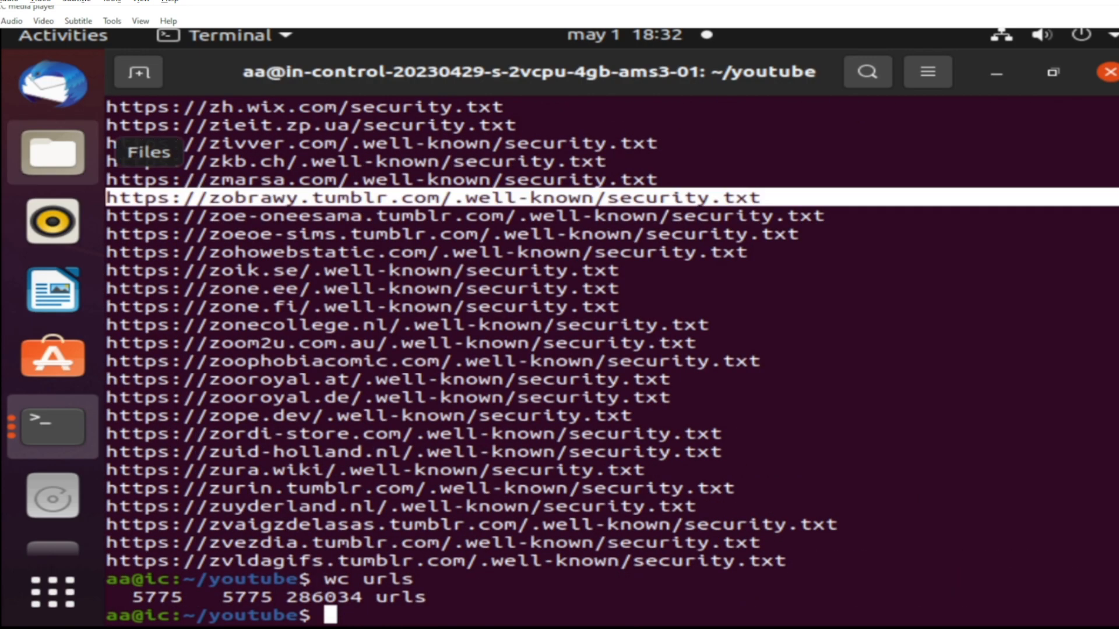
Run wc urls to count the 5775 discovered security.txt addresses
{"action": "type", "text": "wc urls"}
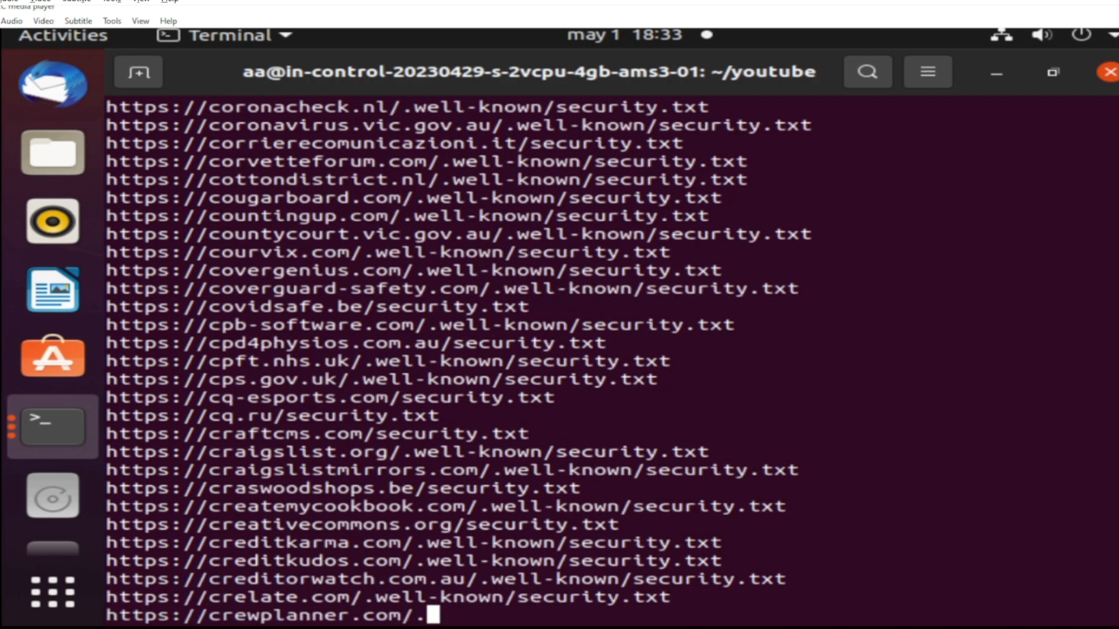
{"action": "key", "text": "Enter"}
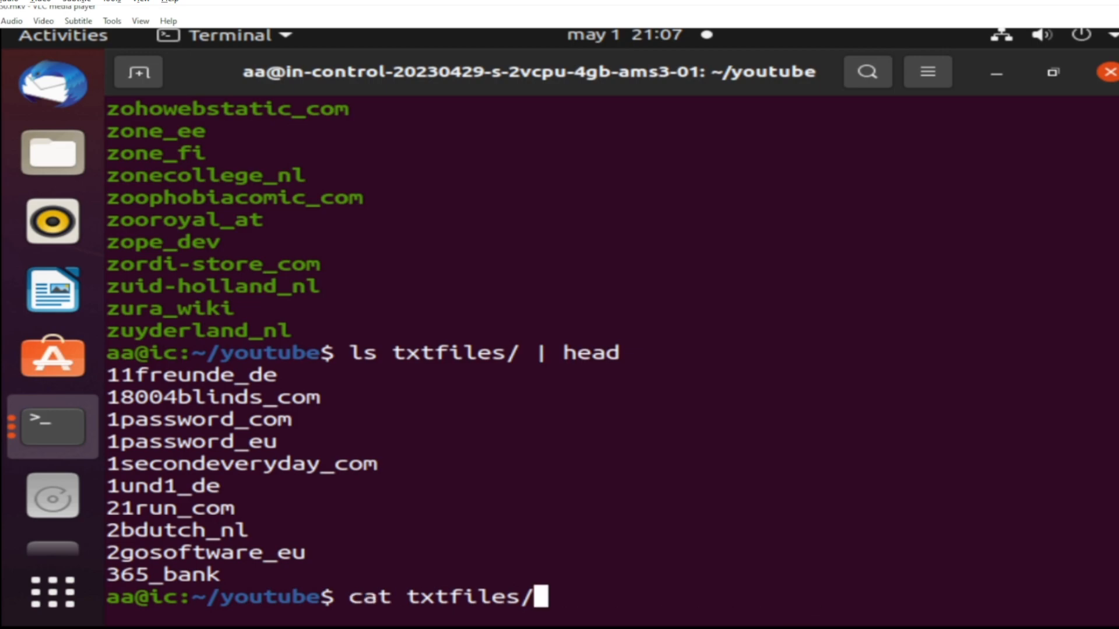
Print txtfiles/11freunde_de, then grep -rn Bounty across all downloaded files to list OpenBugBounty contacts
{"action": "key", "text": "Tab"}
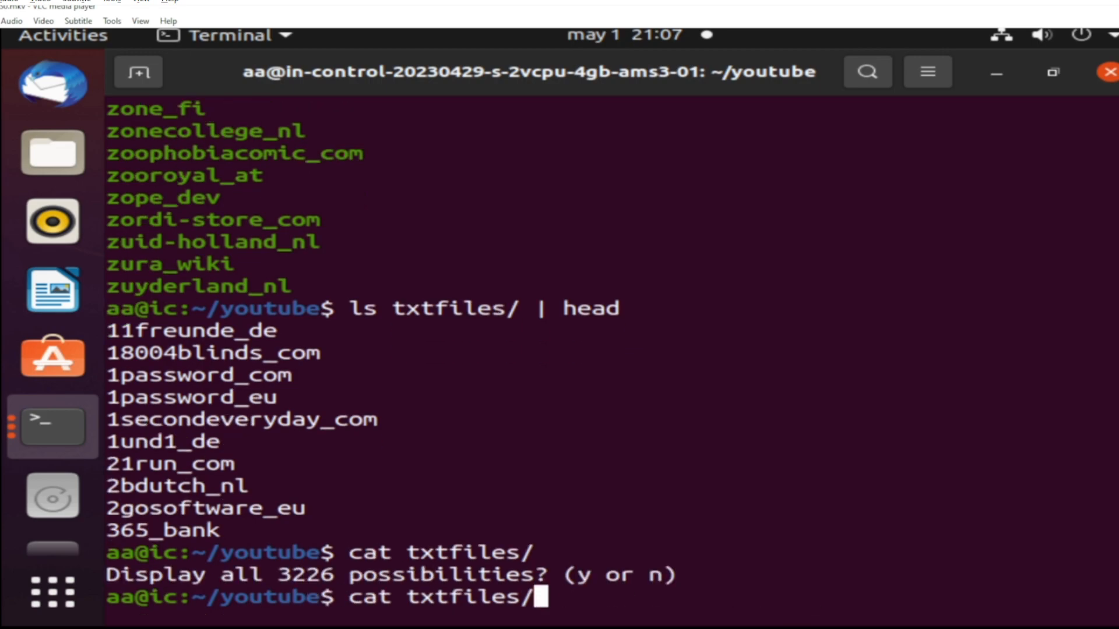
{"action": "type", "text": "11"}
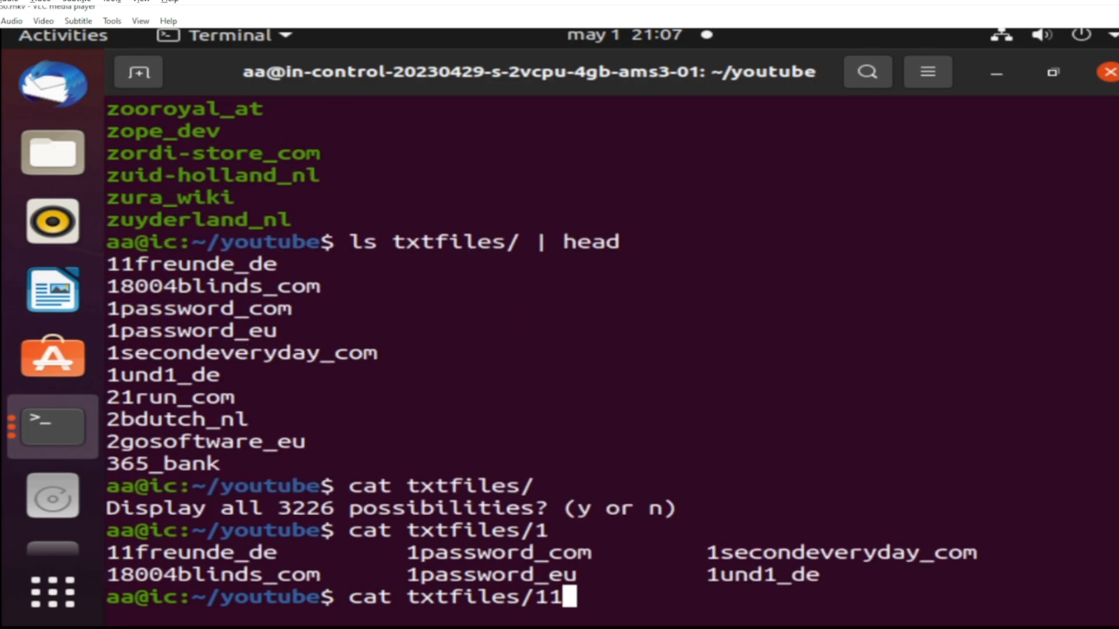
{"action": "key", "text": "Return"}
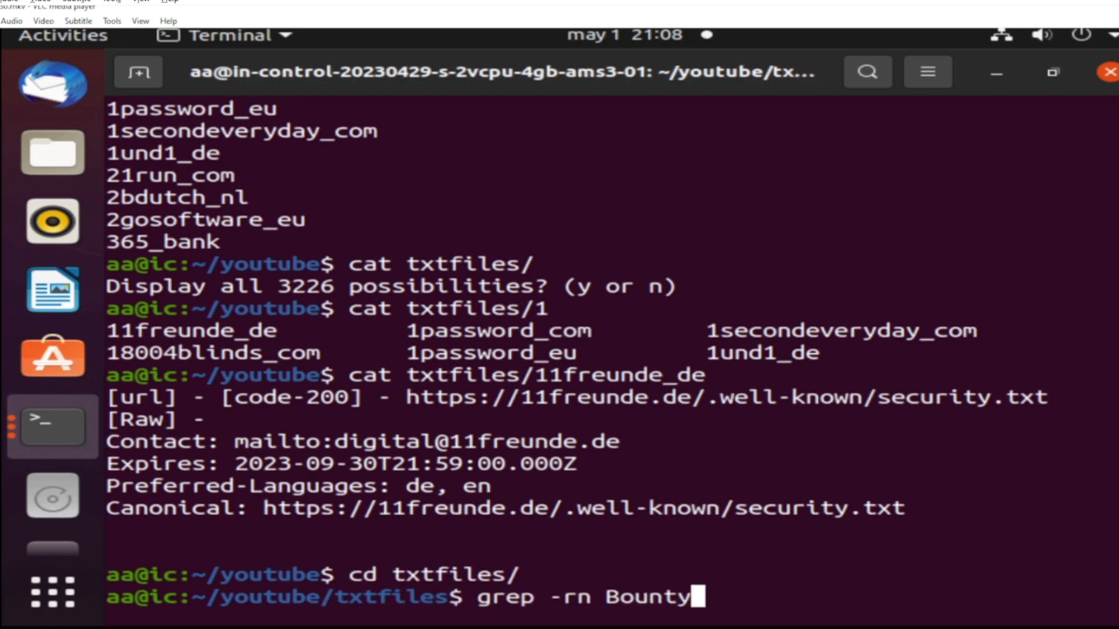
{"action": "key", "text": "Return"}
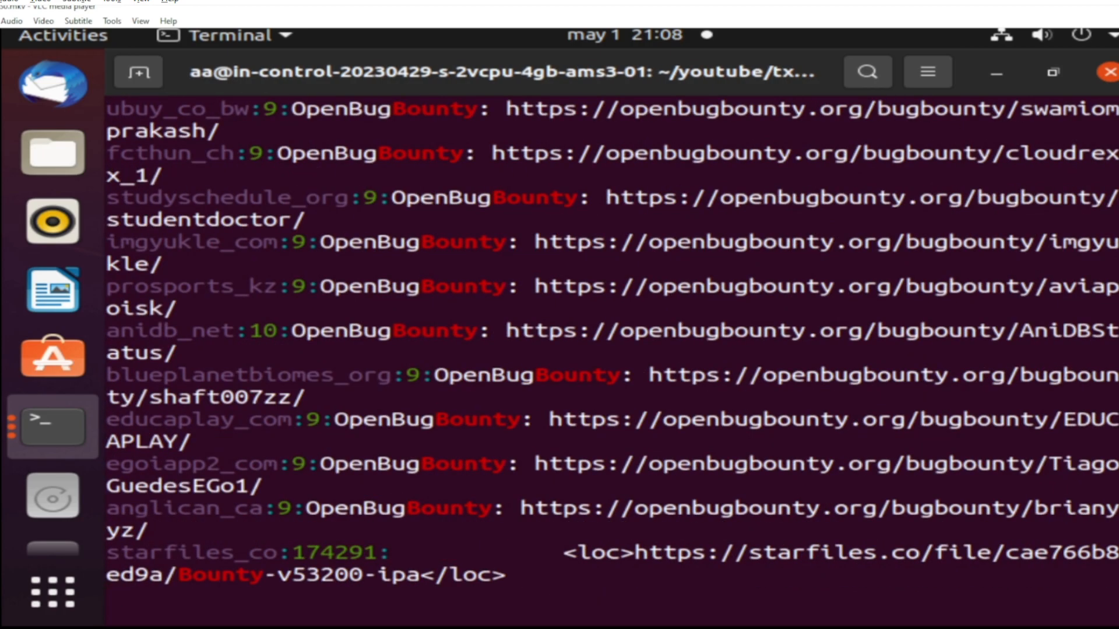
{"action": "scroll", "scroll_direction": "down", "scroll_amount": 3}
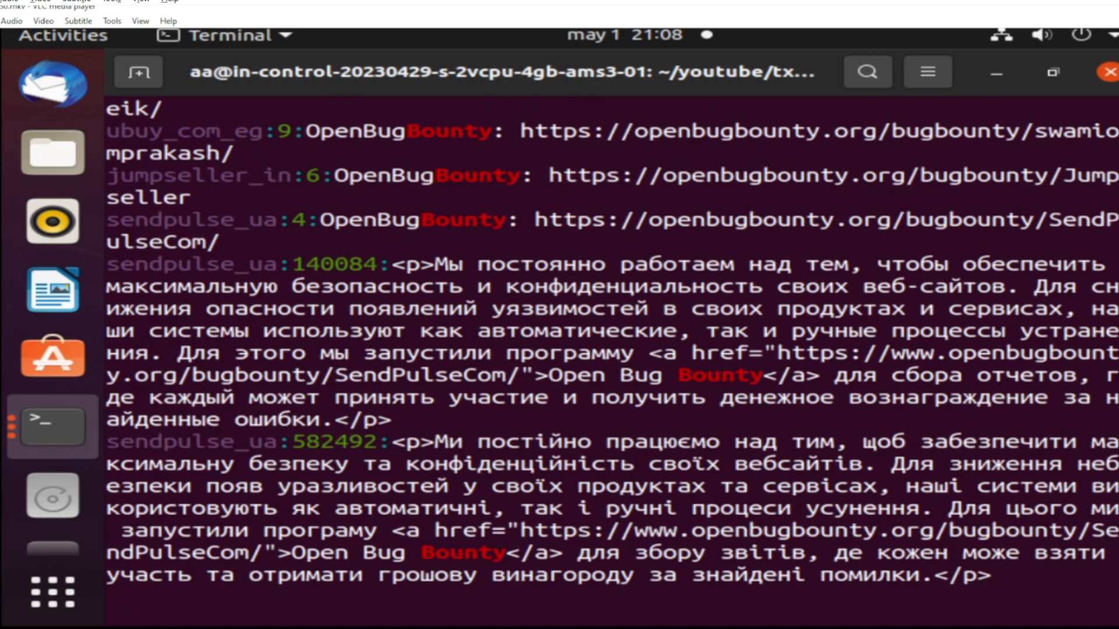